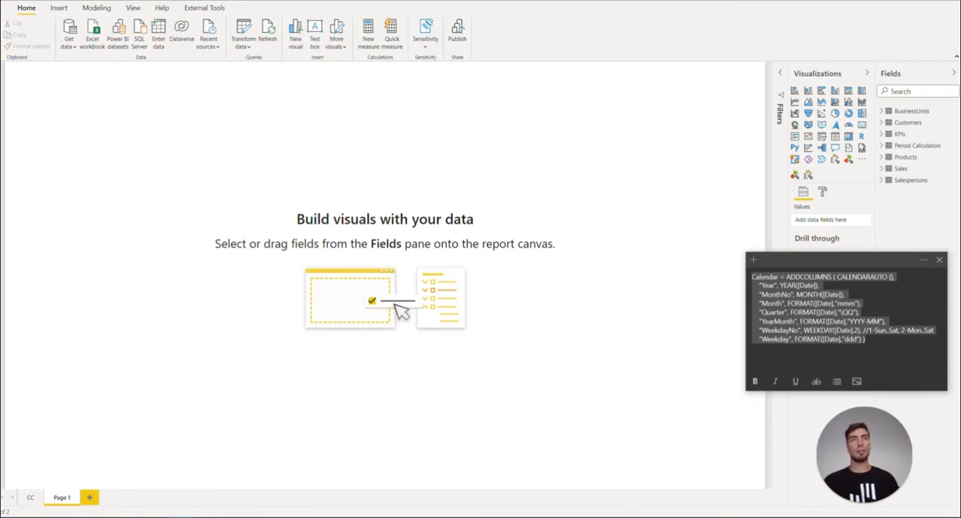
{"action": "mouse_move", "coordinate": [565, 313]}
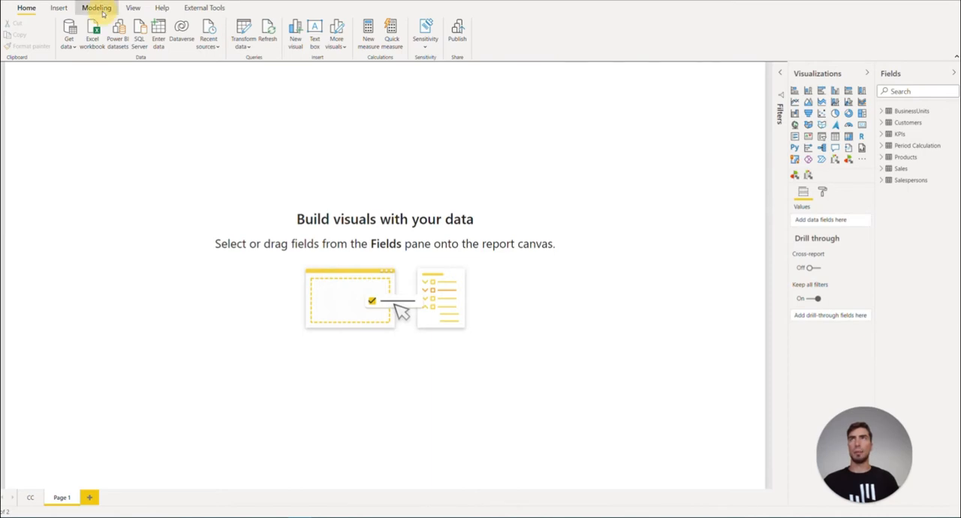
Create a Calendar table from ADDCOLUMNS(CALENDARAUTO()) with Year, Month, Quarter, YearMonth and weekday columns.
{"action": "left_click", "coordinate": [96, 7]}
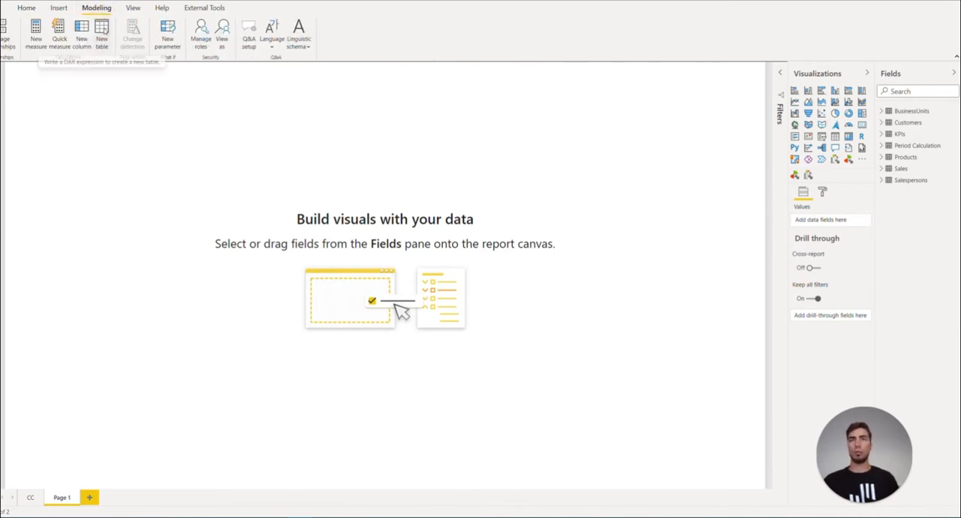
{"action": "left_click", "coordinate": [101, 33]}
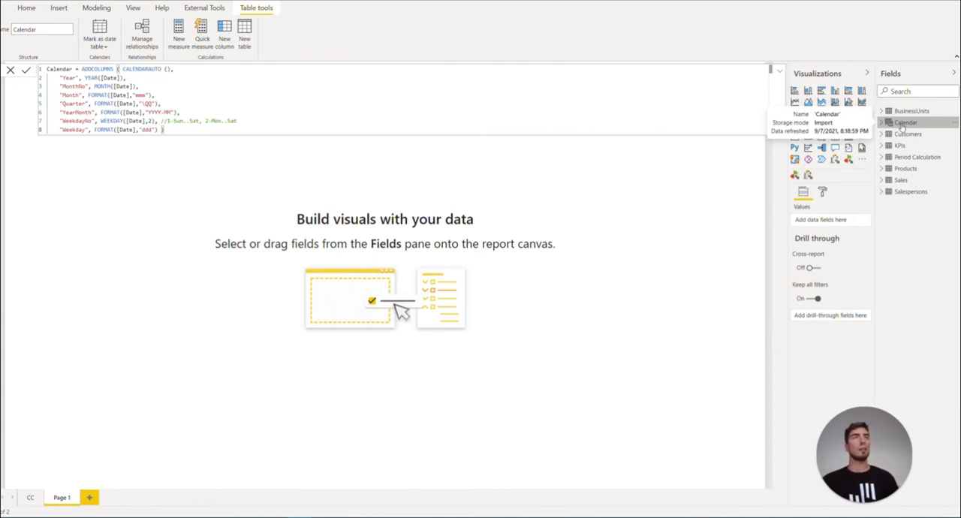
Mark Calendar as the model's date table, using Date as the date column.
{"action": "right_click", "coordinate": [905, 123]}
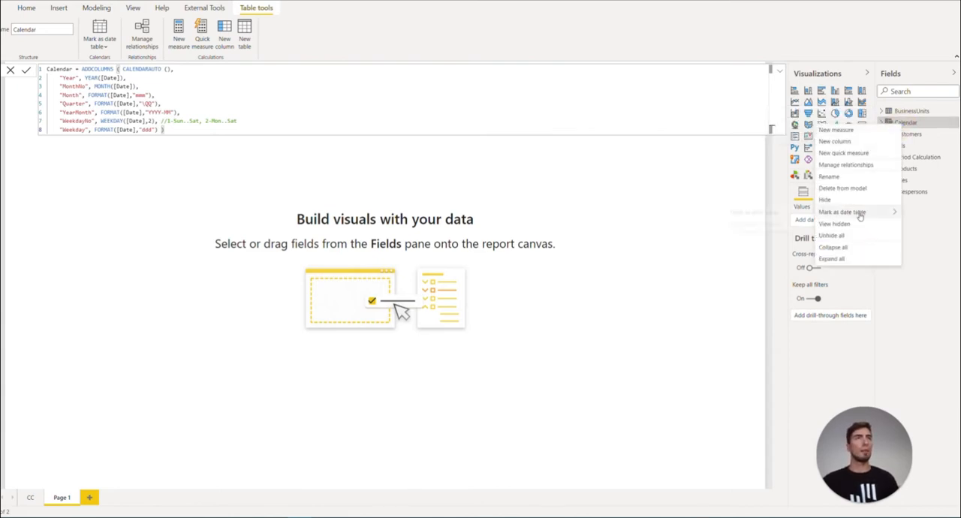
{"action": "mouse_move", "coordinate": [843, 212]}
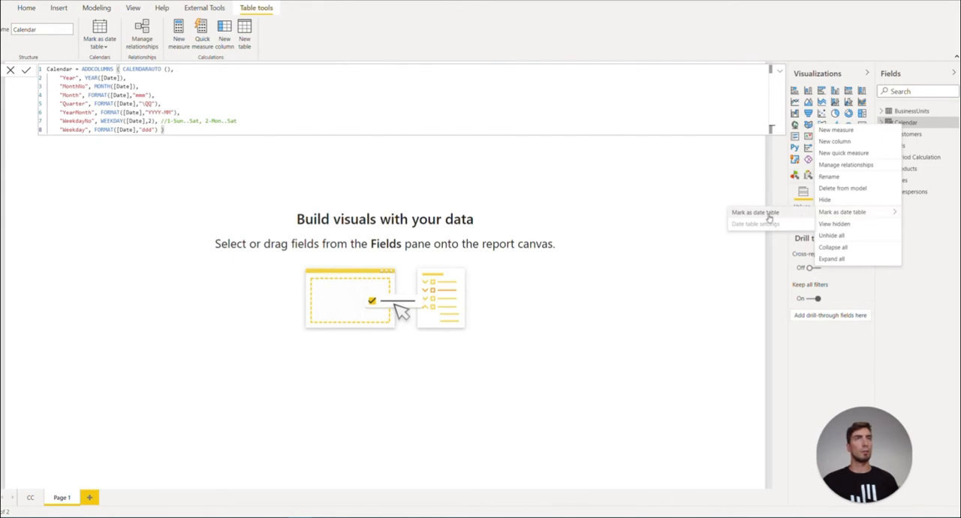
{"action": "left_click", "coordinate": [842, 212]}
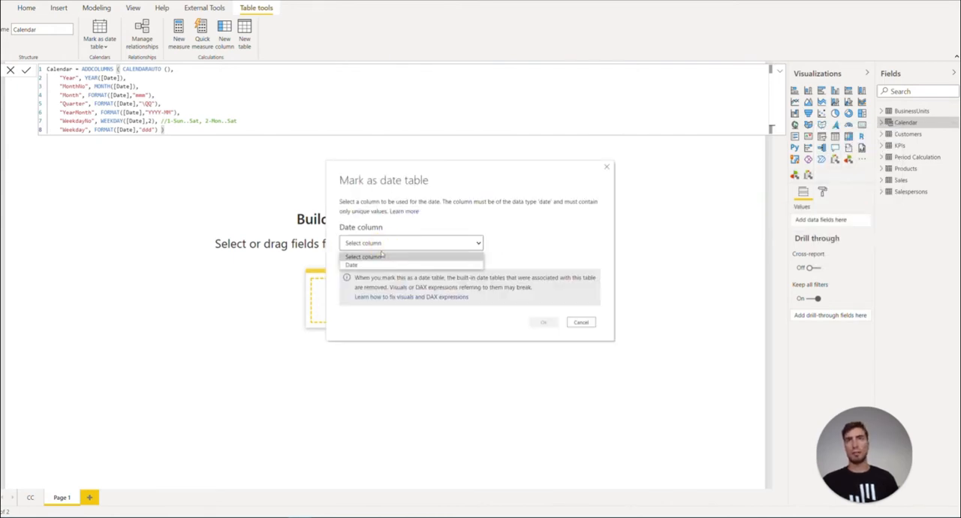
{"action": "left_click", "coordinate": [350, 265]}
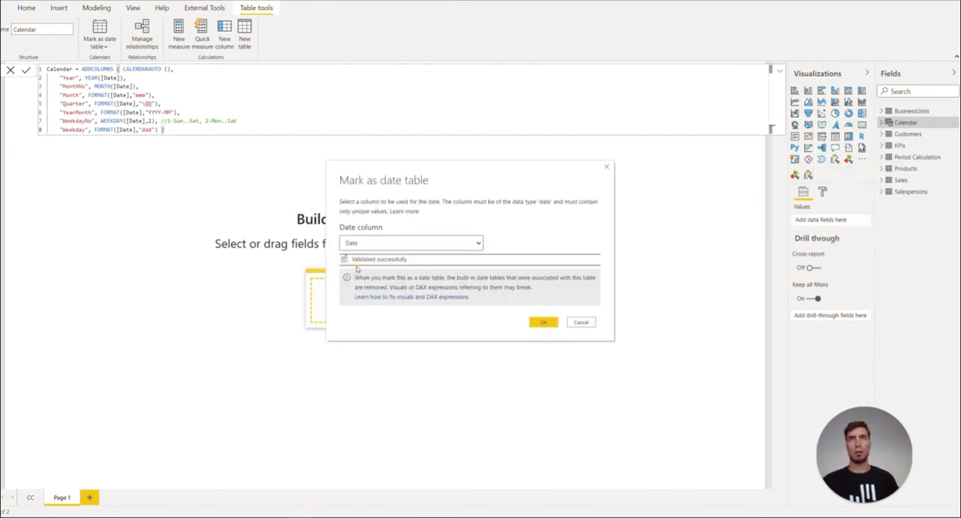
{"action": "left_click", "coordinate": [544, 322]}
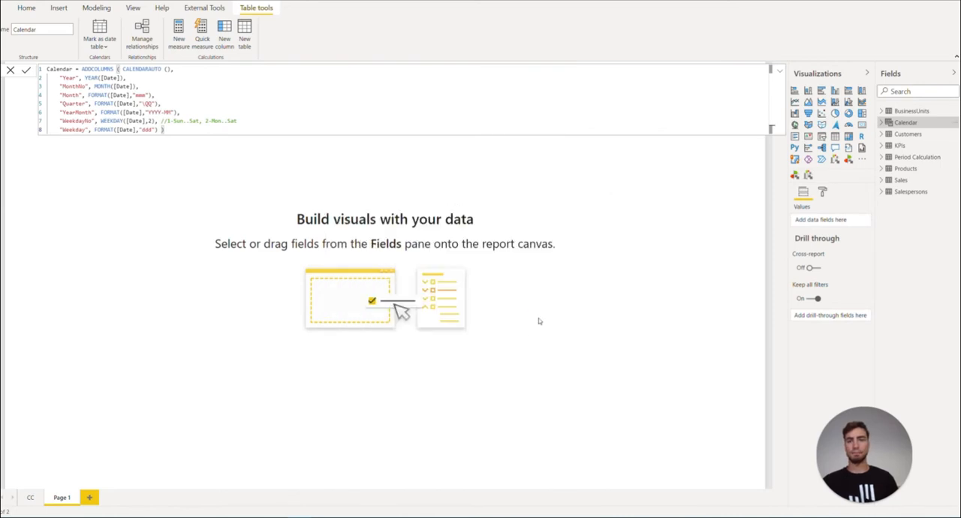
Set Summarization to Don't summarize for Calendar's Year, WeekdayNo and MonthNo columns.
{"action": "left_click", "coordinate": [884, 122]}
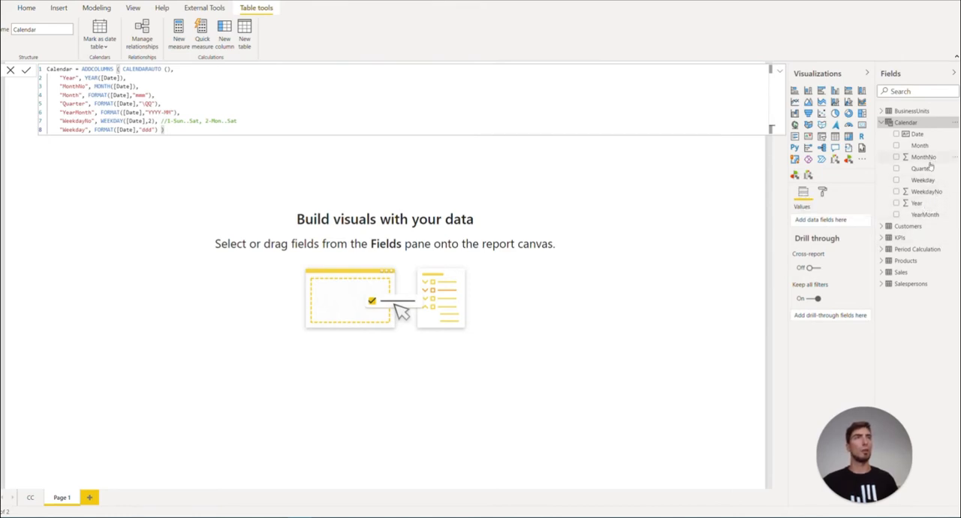
{"action": "mouse_move", "coordinate": [916, 203]}
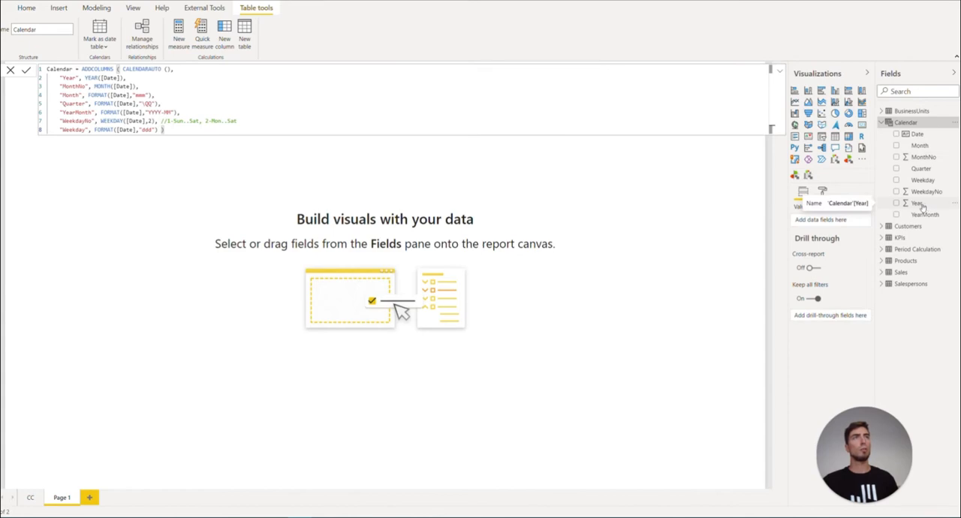
{"action": "left_click", "coordinate": [917, 203]}
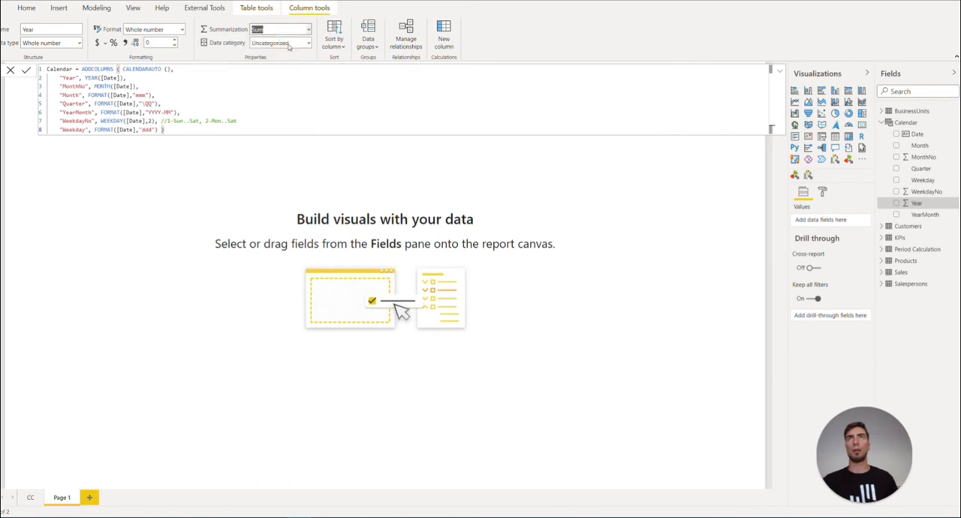
{"action": "left_click", "coordinate": [927, 192]}
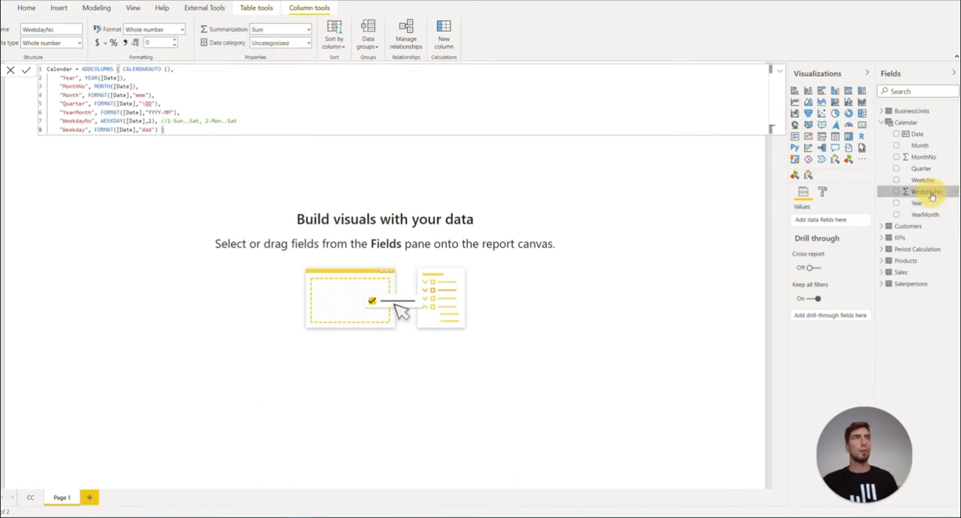
{"action": "left_click", "coordinate": [307, 29]}
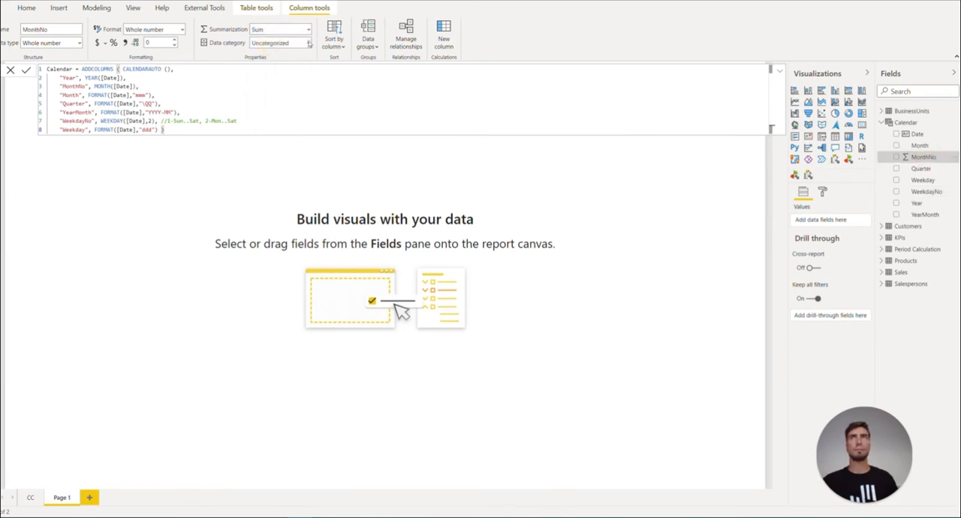
{"action": "left_click", "coordinate": [278, 29]}
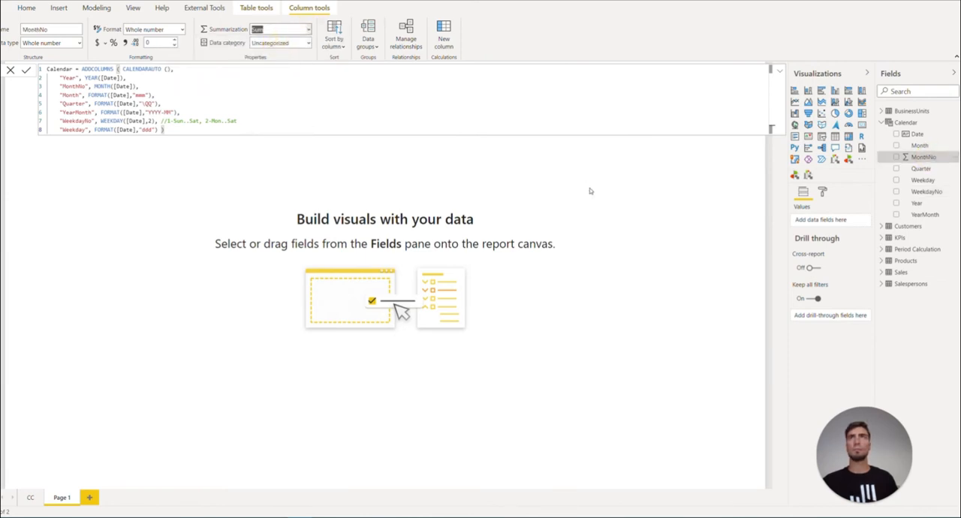
{"action": "left_click", "coordinate": [308, 29]}
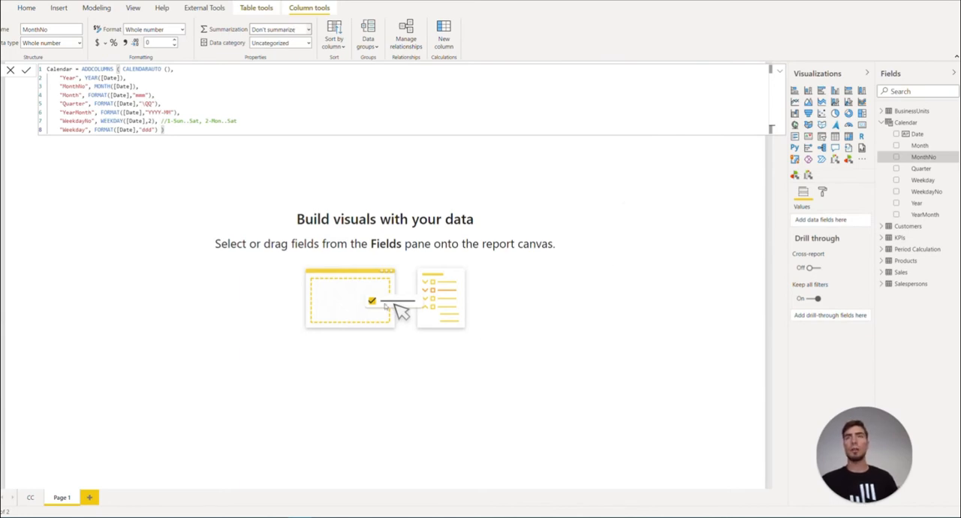
{"action": "left_click", "coordinate": [26, 8]}
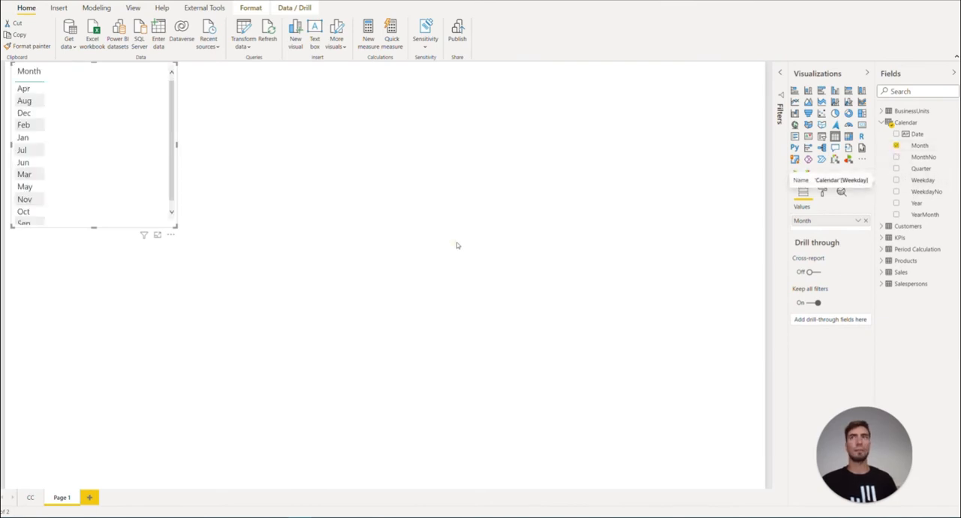
Add a table visual of Calendar Weekday values, then select the Month column.
{"action": "left_click", "coordinate": [896, 181]}
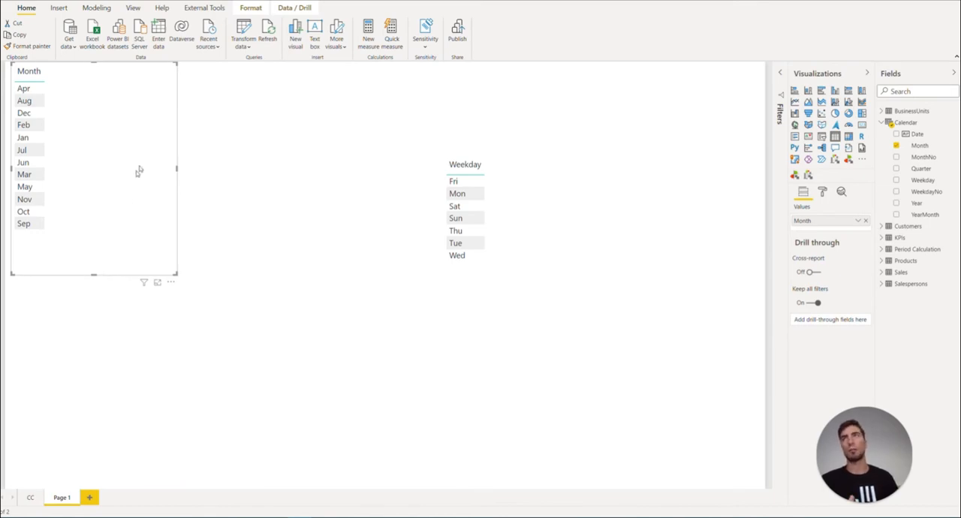
{"action": "mouse_move", "coordinate": [477, 235]}
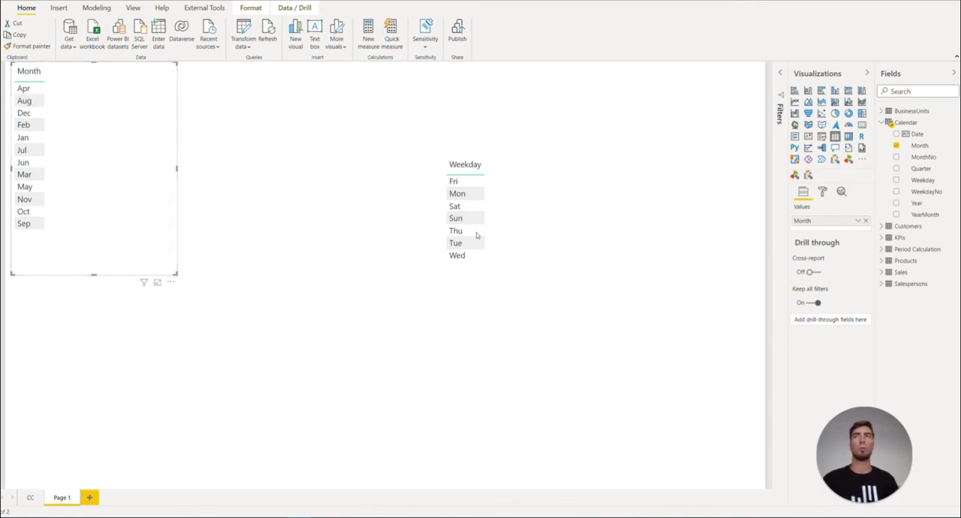
{"action": "mouse_move", "coordinate": [914, 175]}
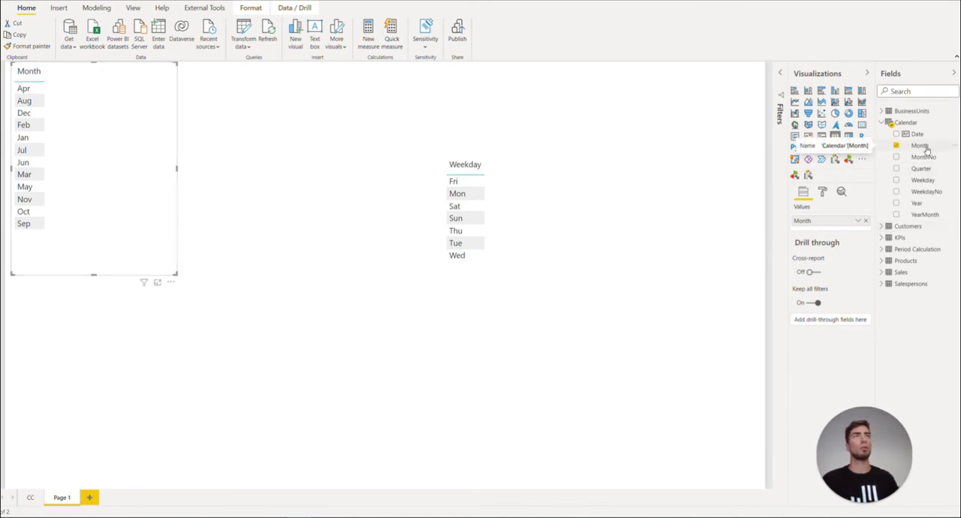
{"action": "left_click", "coordinate": [920, 145]}
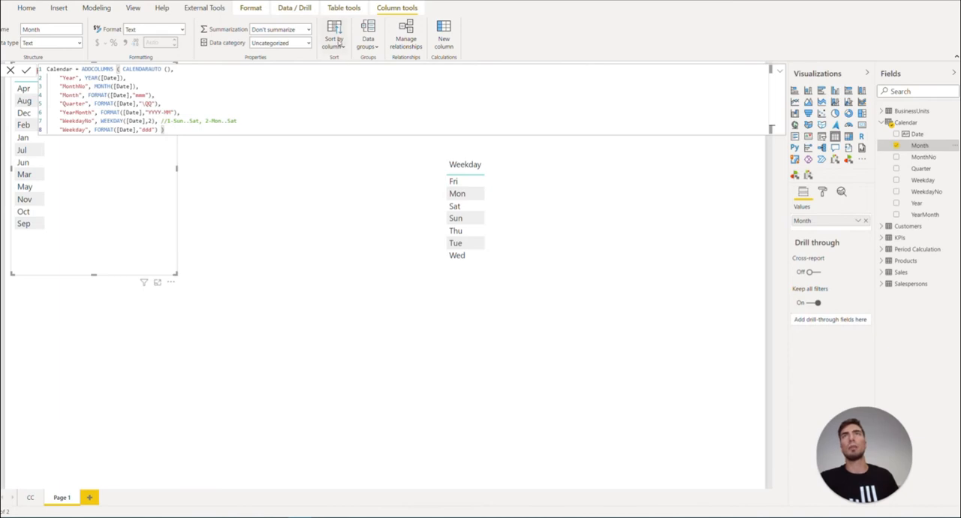
{"action": "mouse_move", "coordinate": [368, 36]}
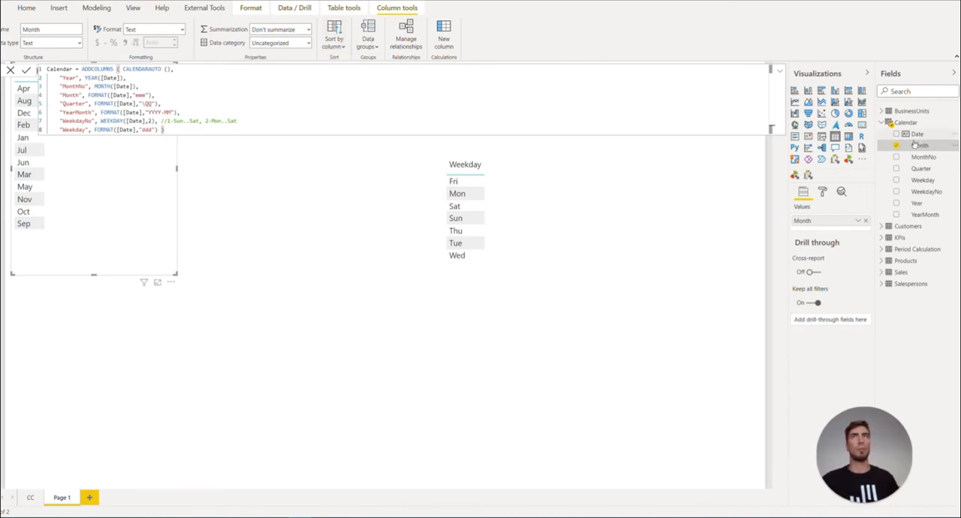
Sort the Month column by MonthNo and the Weekday column by WeekdayNo.
{"action": "left_click", "coordinate": [334, 33]}
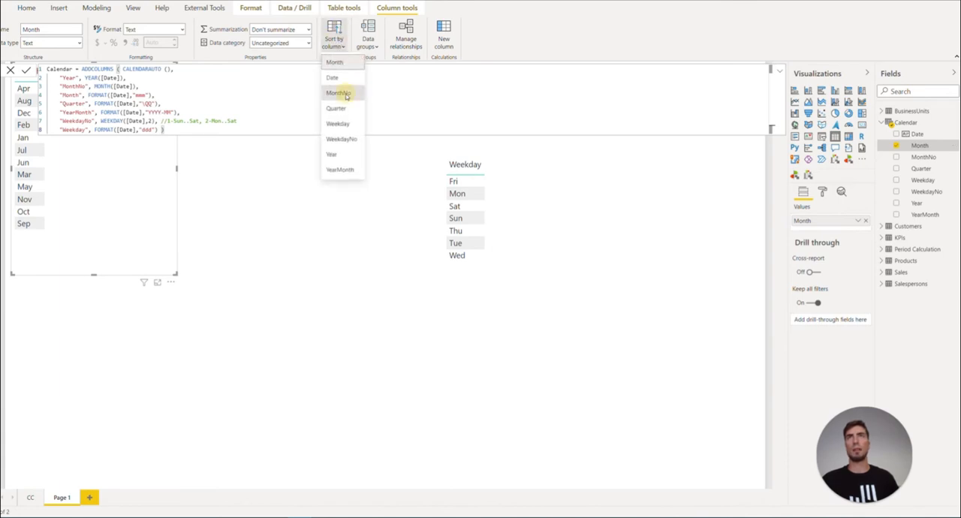
{"action": "left_click", "coordinate": [338, 92]}
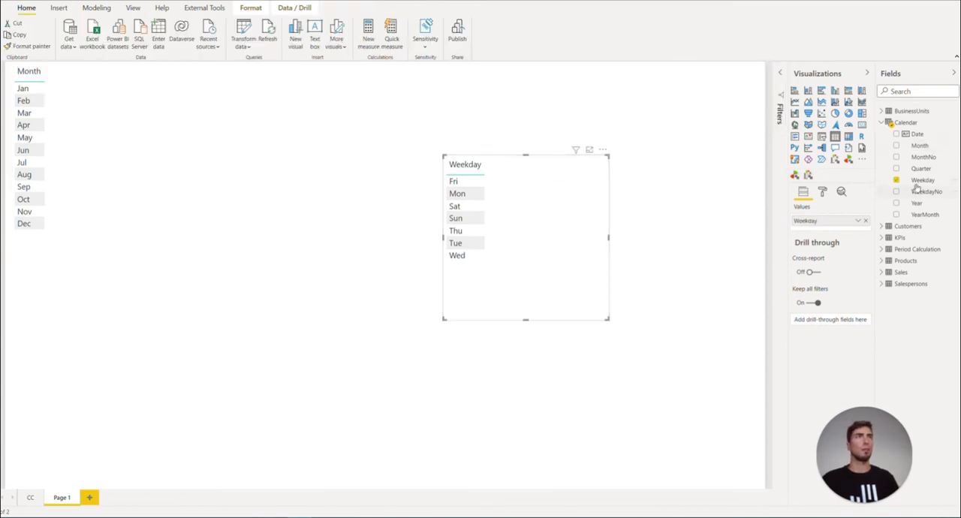
{"action": "left_click", "coordinate": [333, 32]}
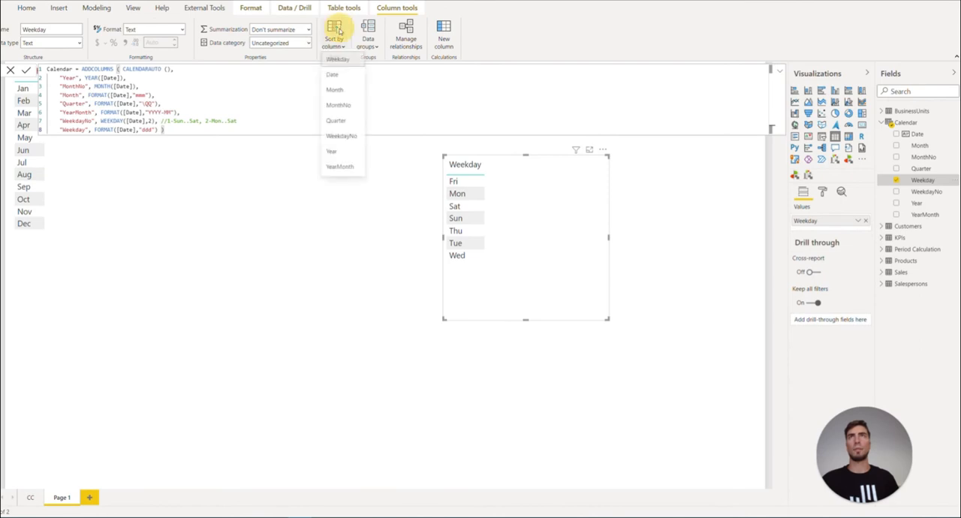
{"action": "mouse_move", "coordinate": [342, 138]}
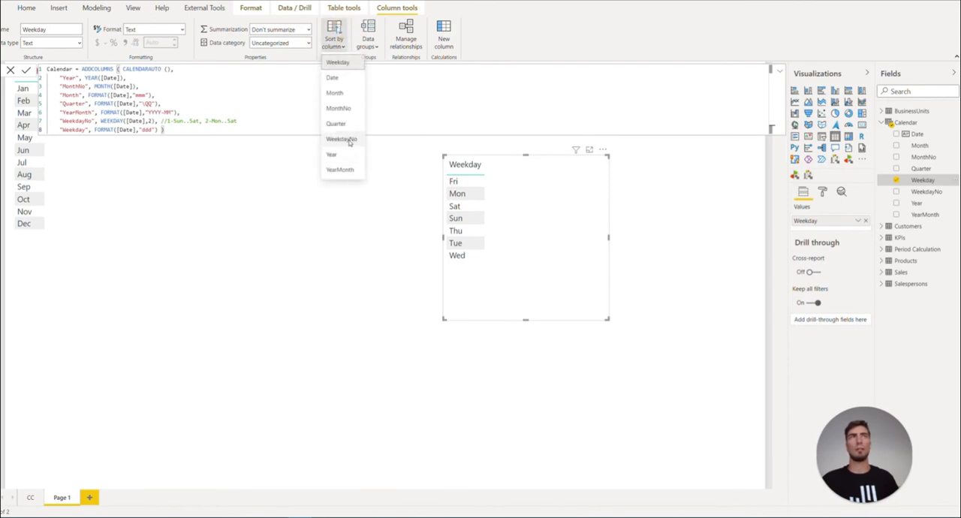
{"action": "left_click", "coordinate": [342, 138]}
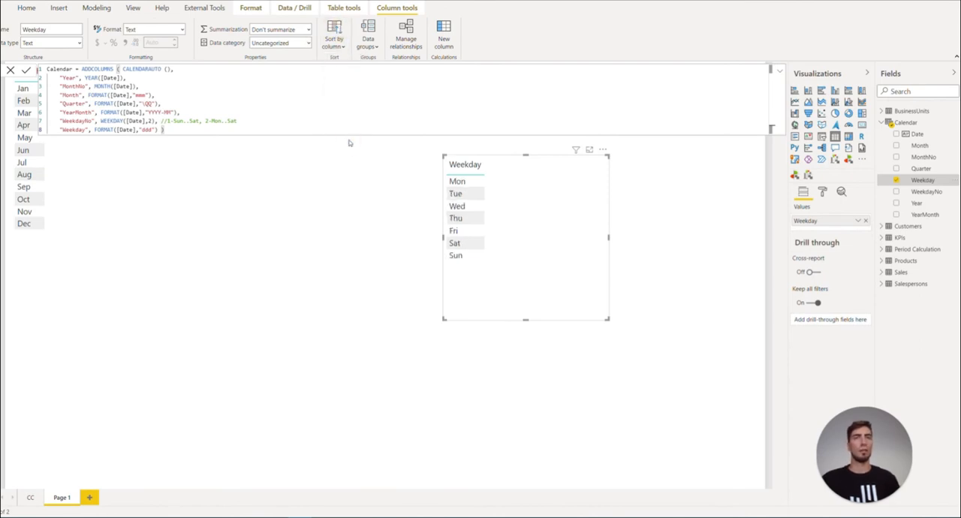
{"action": "left_click", "coordinate": [26, 8]}
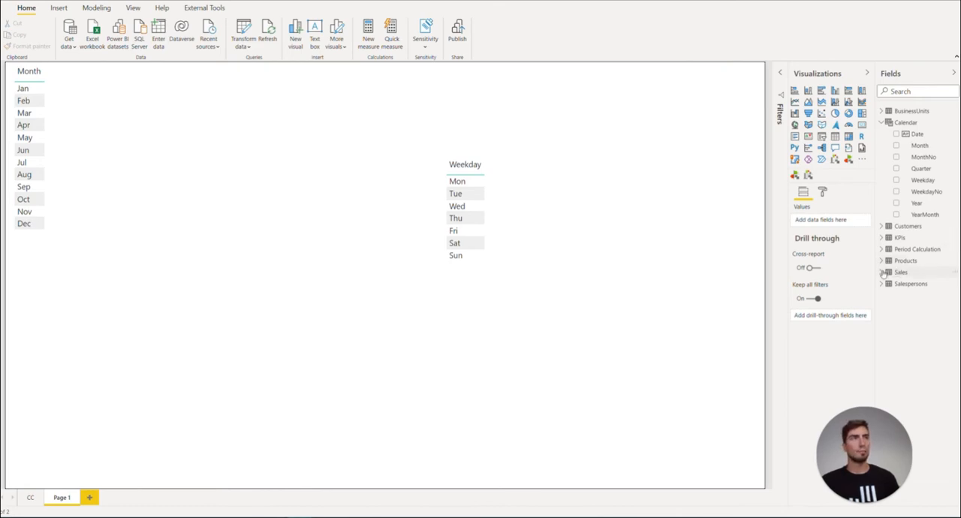
Expand the Sales fields and select the Month table visual to receive Revenue.
{"action": "left_click", "coordinate": [883, 272]}
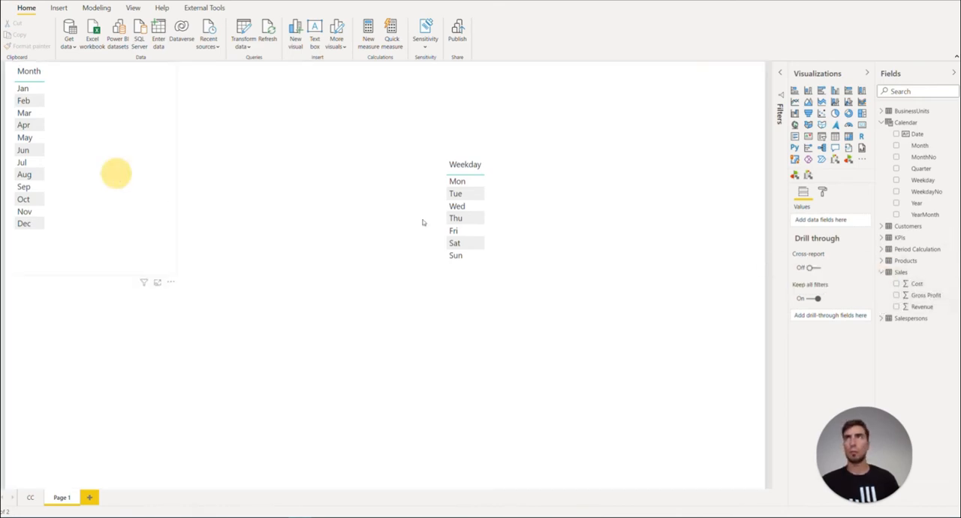
{"action": "left_click", "coordinate": [897, 307]}
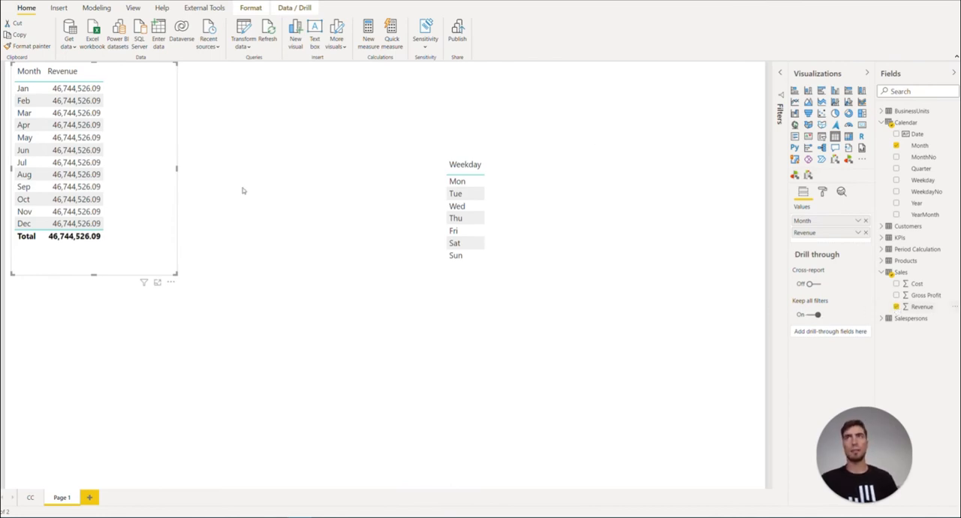
{"action": "mouse_move", "coordinate": [220, 291]}
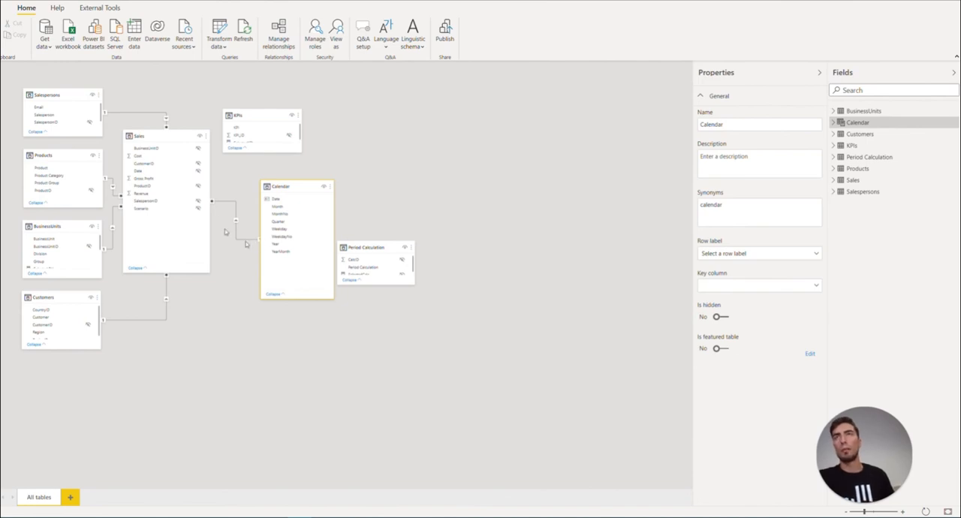
{"action": "mouse_move", "coordinate": [238, 291]}
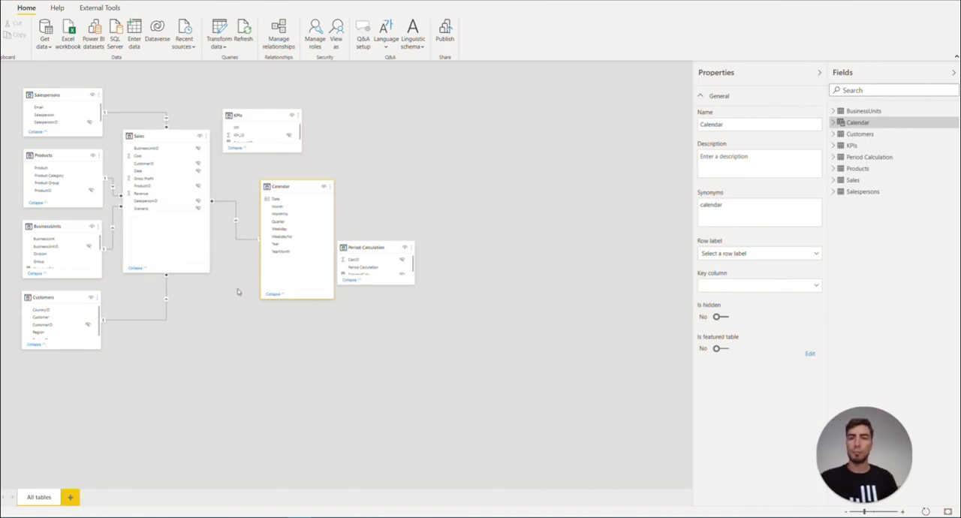
{"action": "mouse_move", "coordinate": [253, 321]}
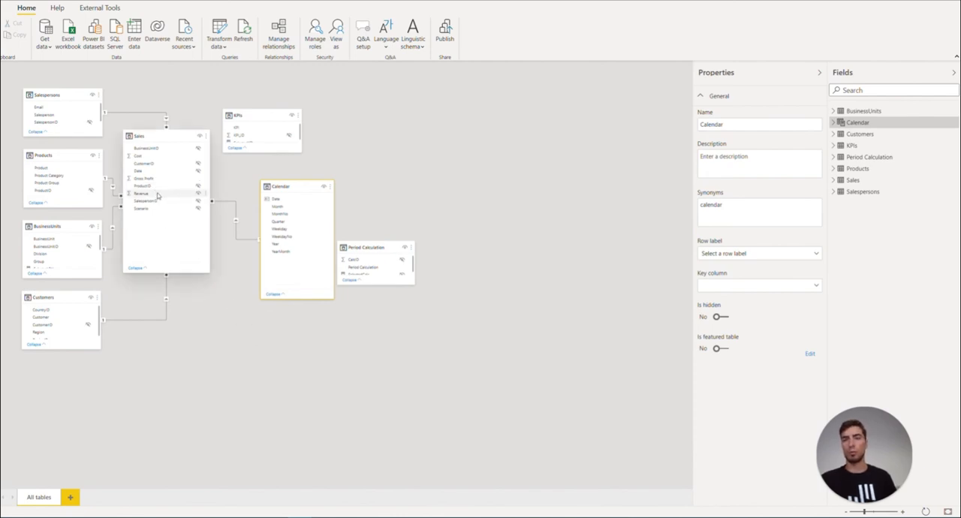
{"action": "mouse_move", "coordinate": [164, 191]}
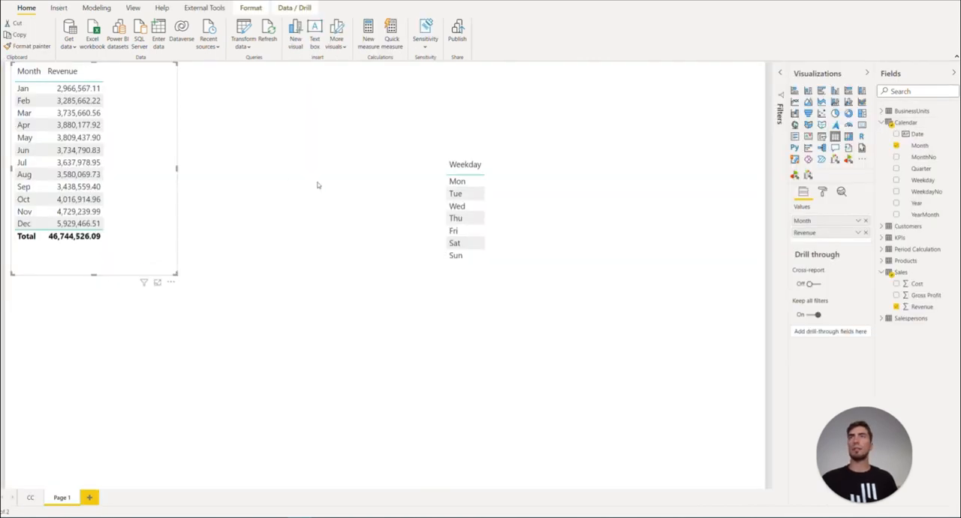
{"action": "mouse_move", "coordinate": [117, 187]}
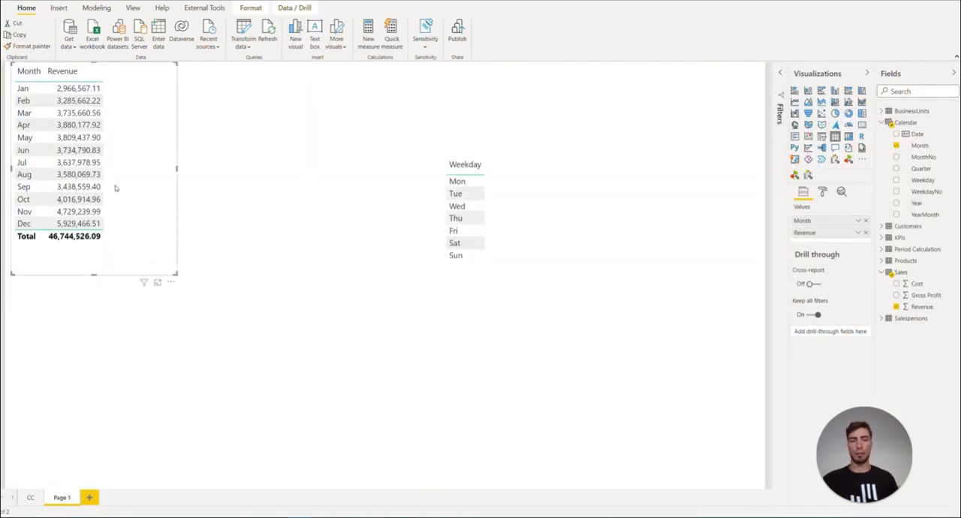
{"action": "mouse_move", "coordinate": [379, 188]}
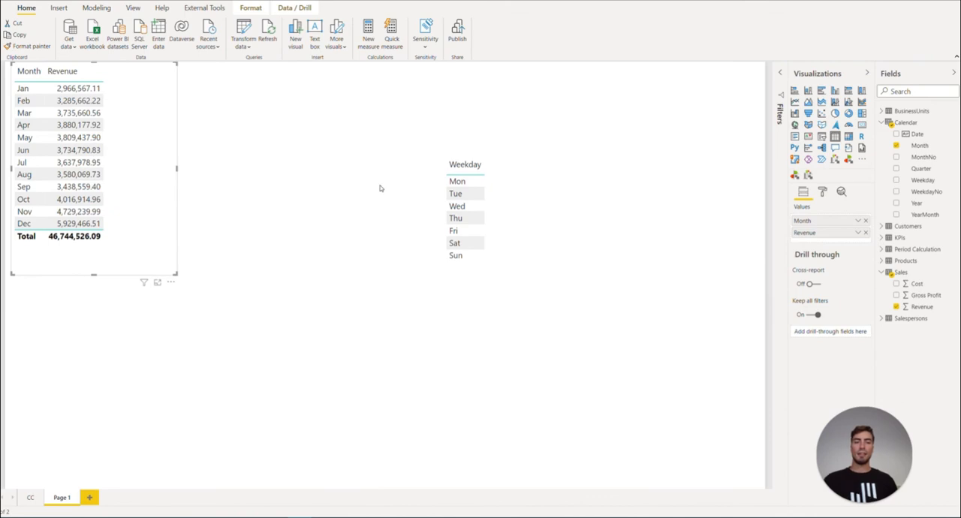
{"action": "mouse_move", "coordinate": [393, 200]}
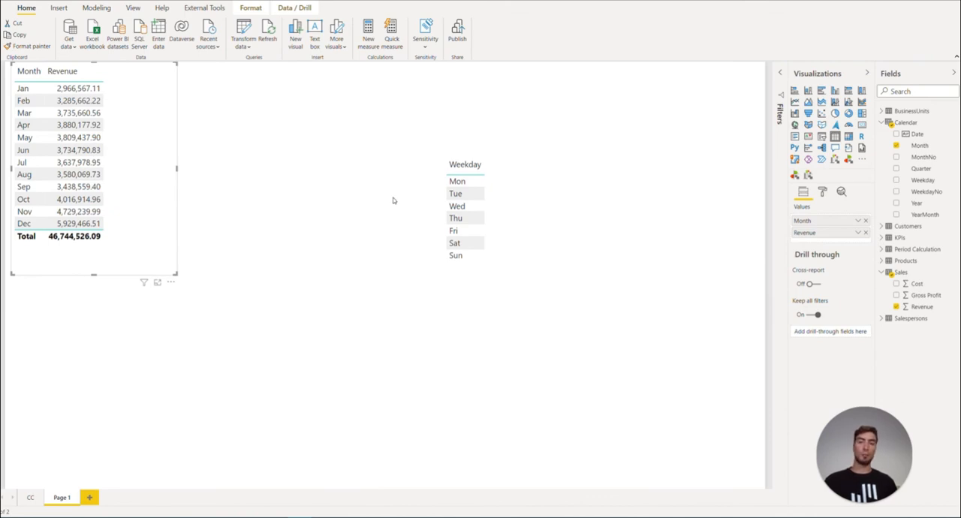